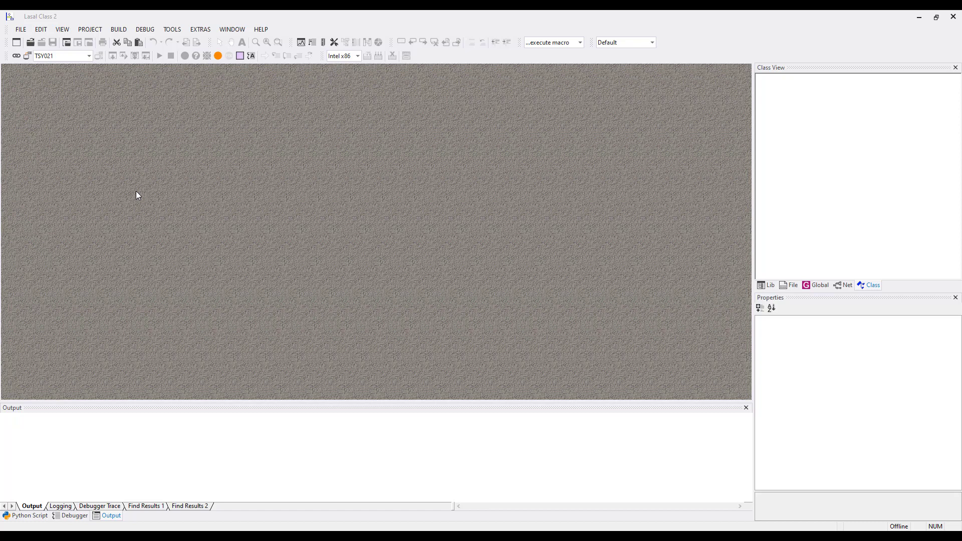
mouse_move(64, 83)
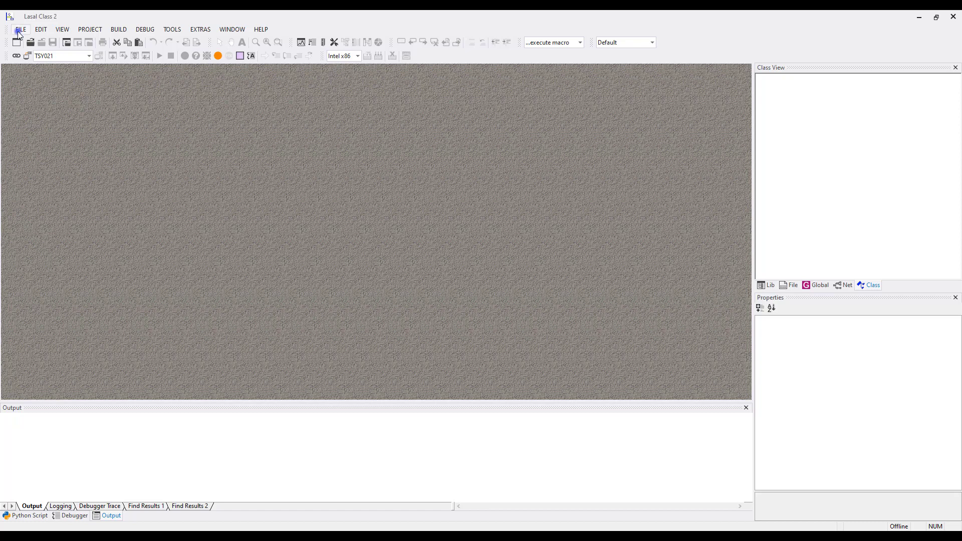
Create a new project named Hardware in D:\Sigmatek Training.
click(16, 42)
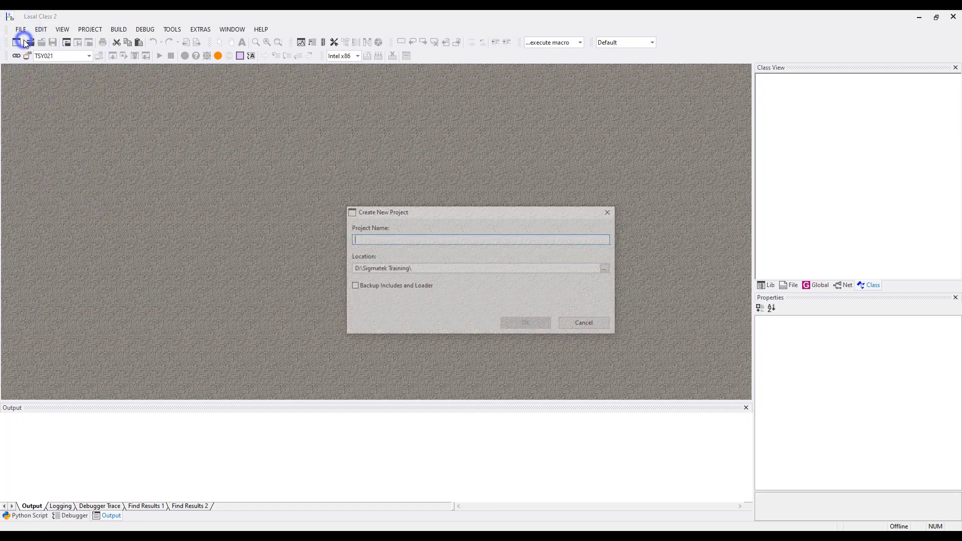
text(Hardware)
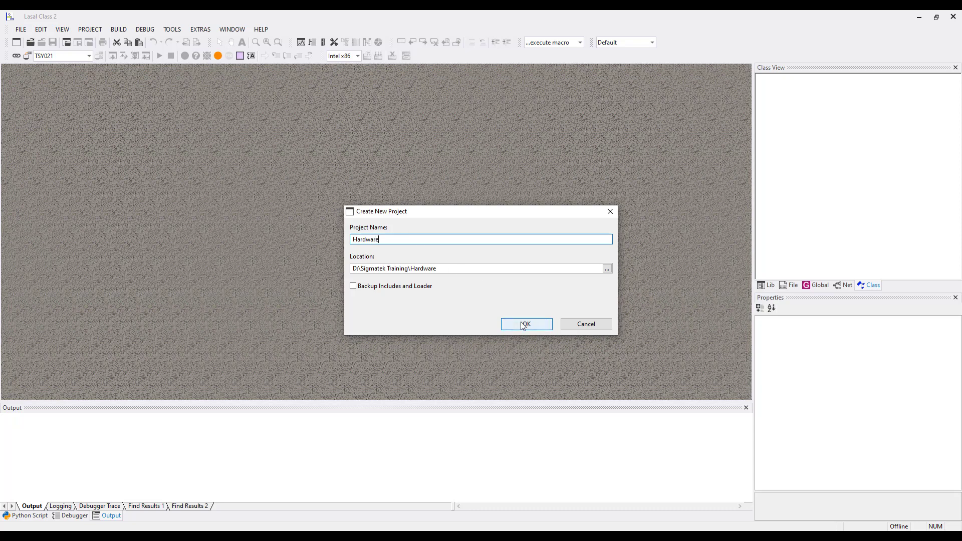
click(525, 323)
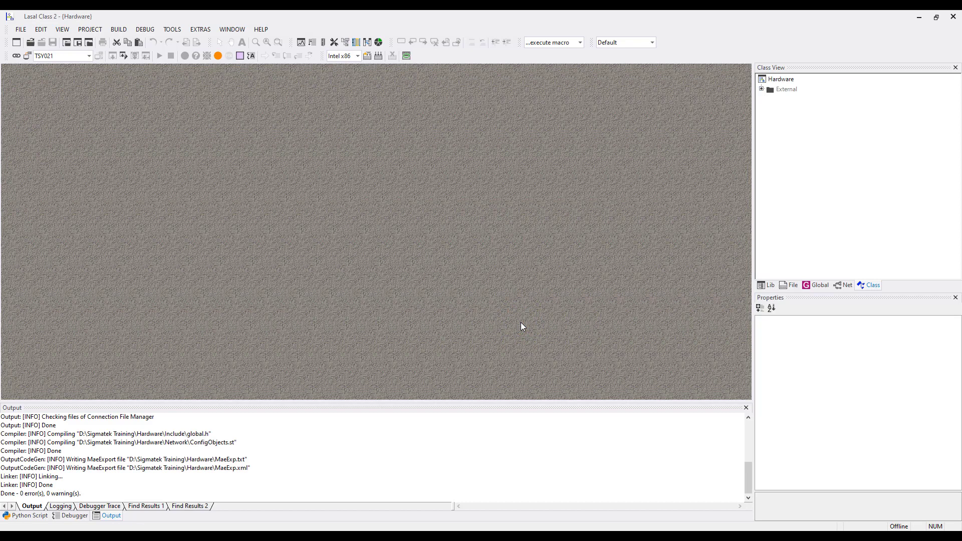
mouse_move(438, 251)
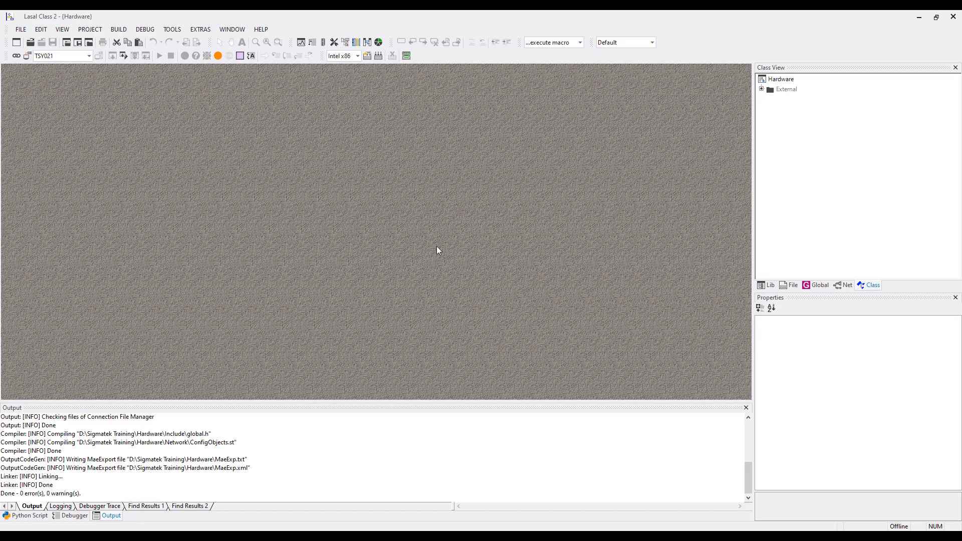
mouse_move(16, 55)
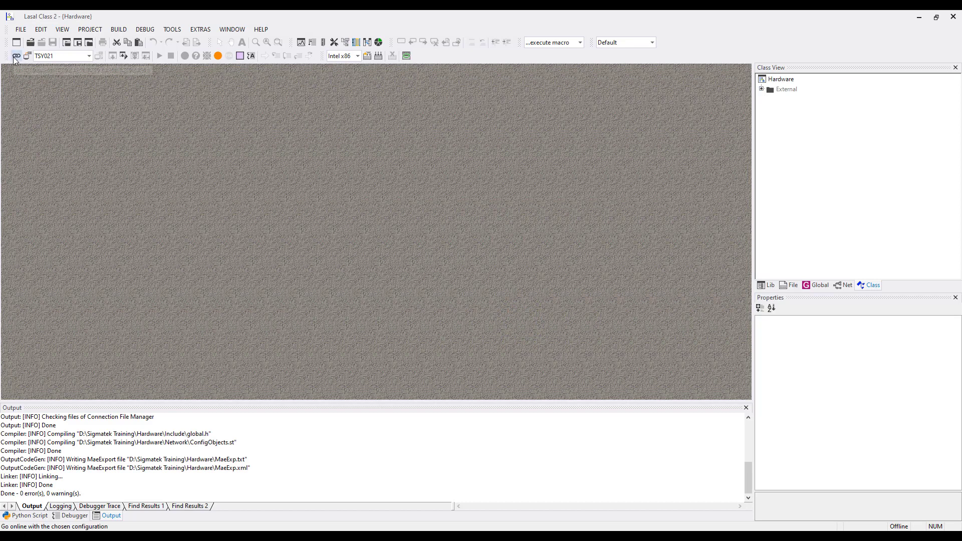
Go online with the TSY021 configuration and reach the hardware editor from the Tools menu.
click(16, 56)
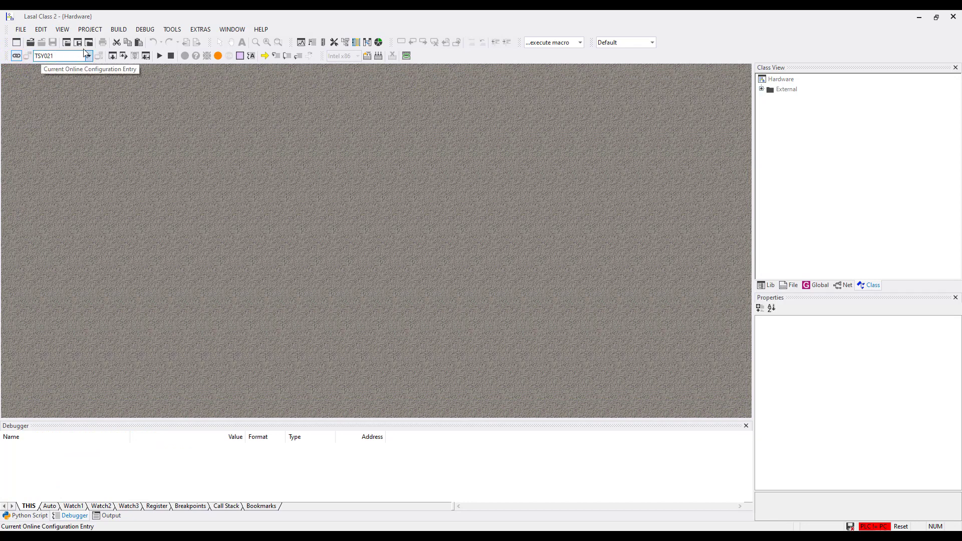
click(172, 29)
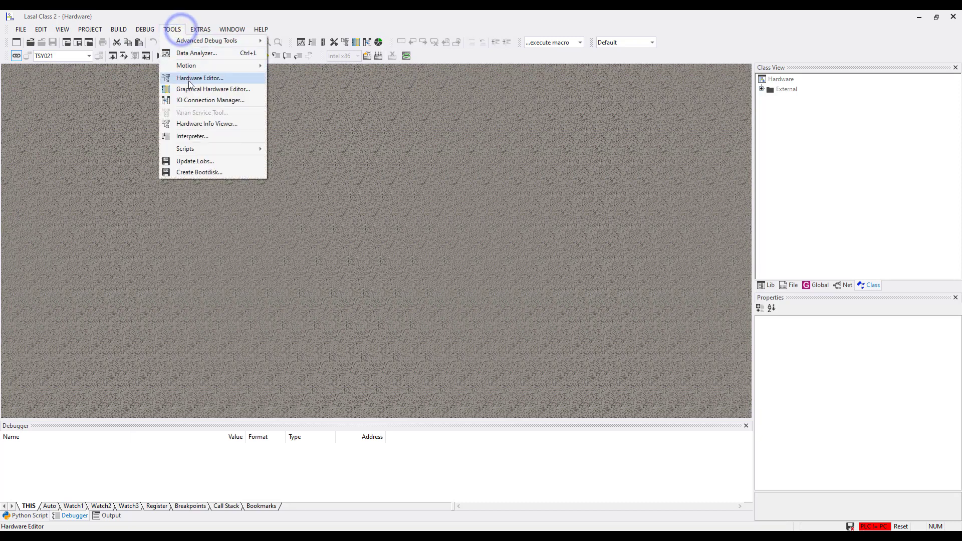
click(198, 78)
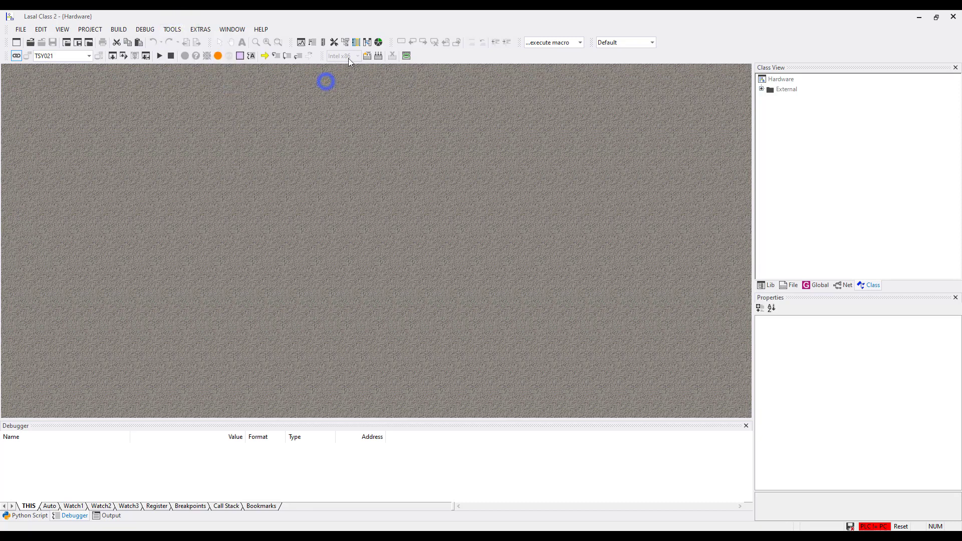
mouse_move(357, 42)
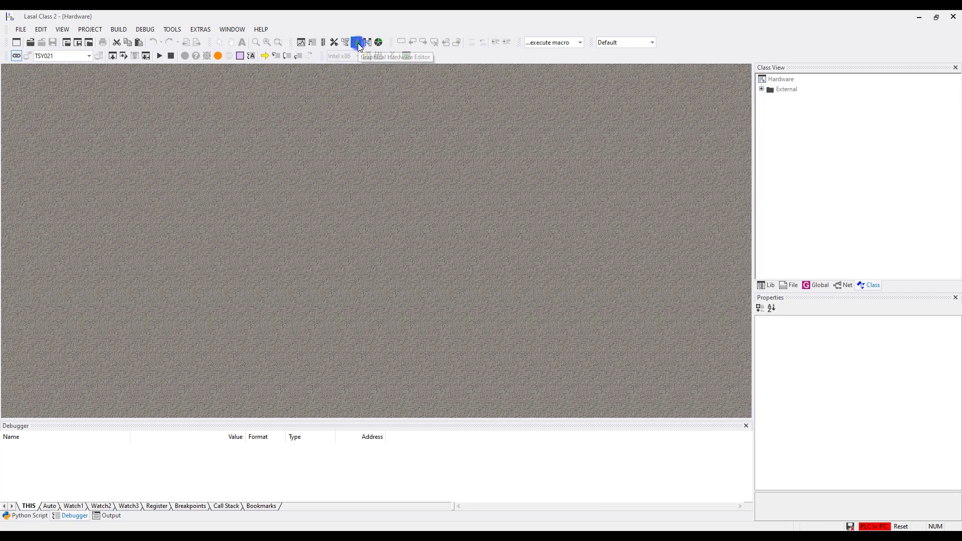
Upload the controller's hardware into the Graphical Hardware Editor, accepting the ARM target architecture.
click(357, 42)
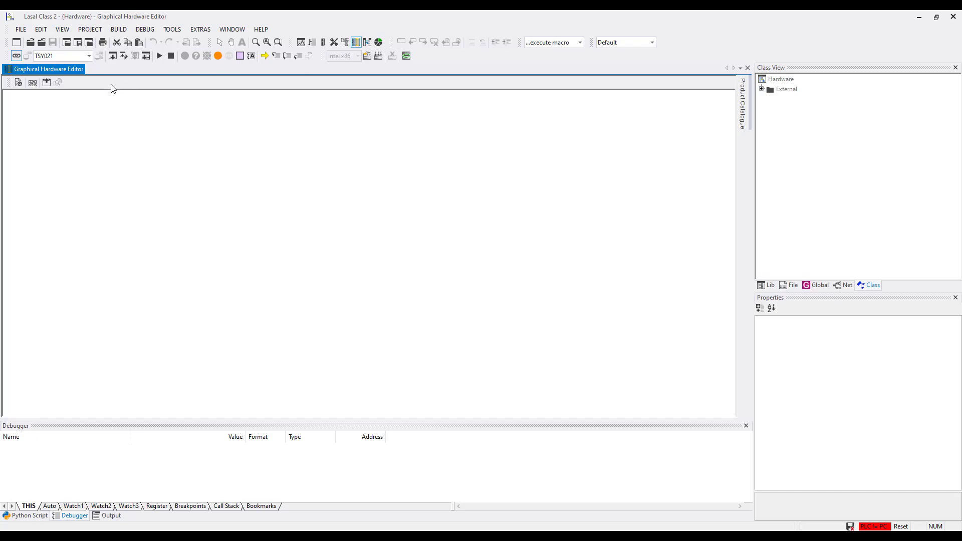
mouse_move(46, 83)
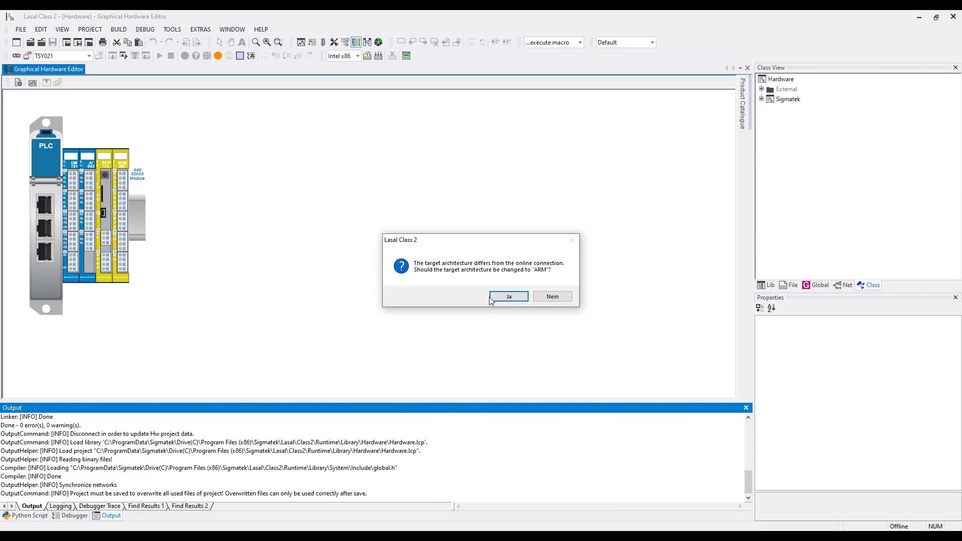
click(508, 296)
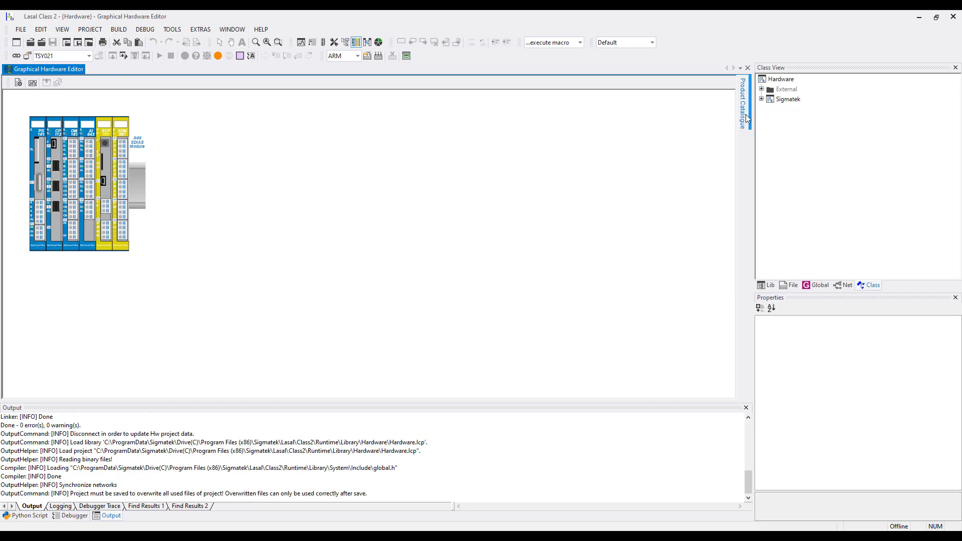
Add the KL090 power supply from Product Catalogue > SDIAS > Special to the rack.
click(746, 101)
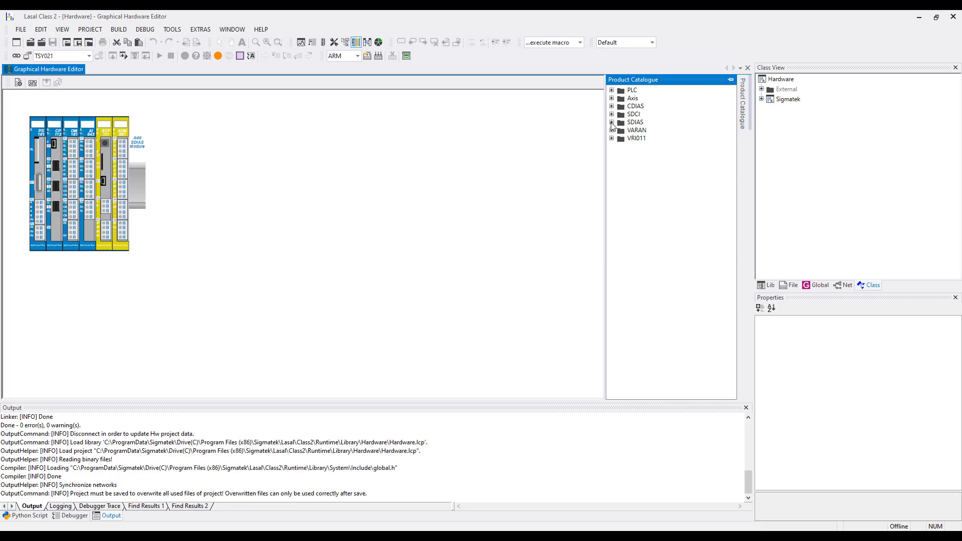
click(611, 122)
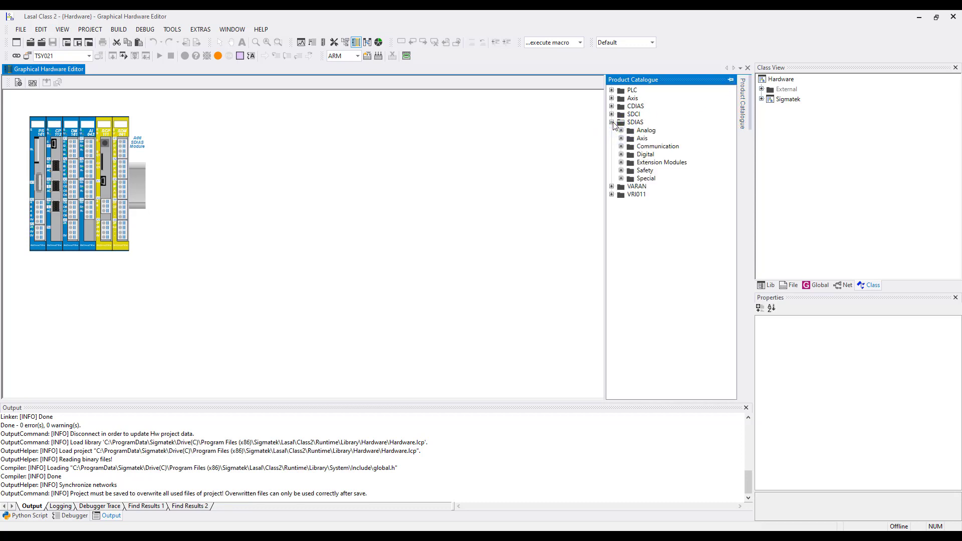
click(621, 178)
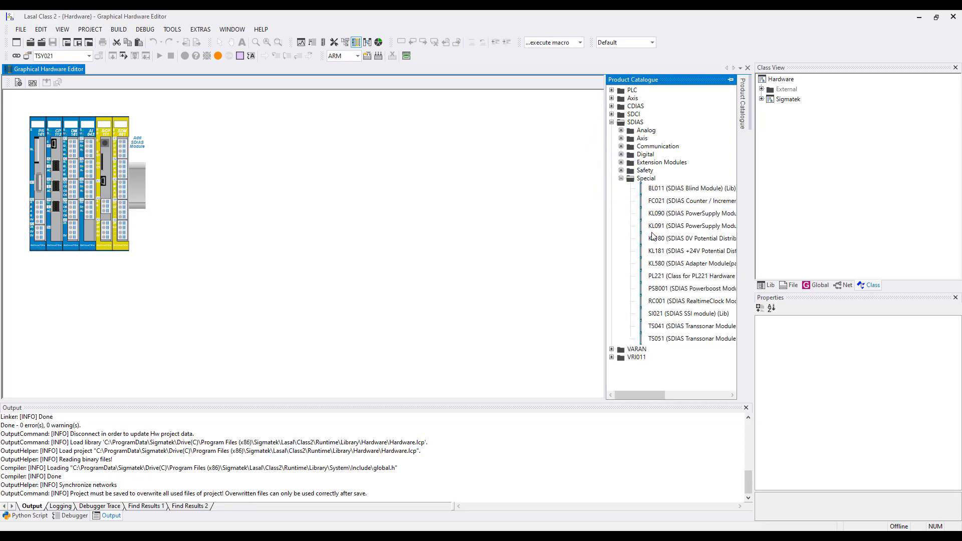
click(691, 212)
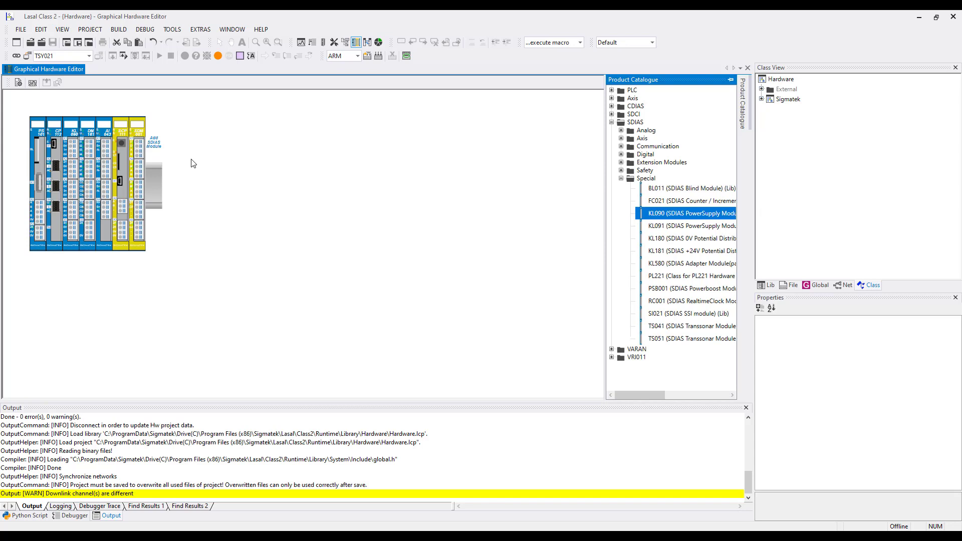
mouse_move(613, 225)
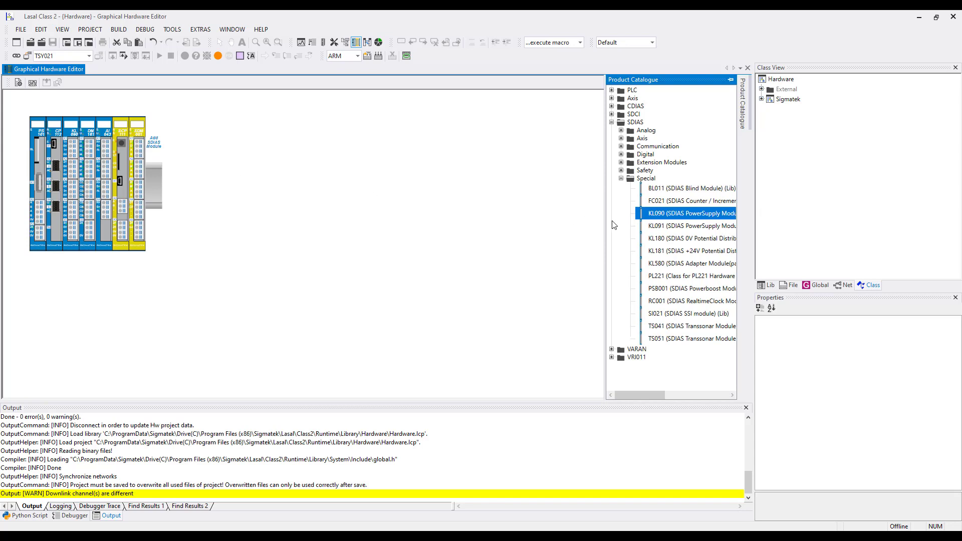
click(846, 284)
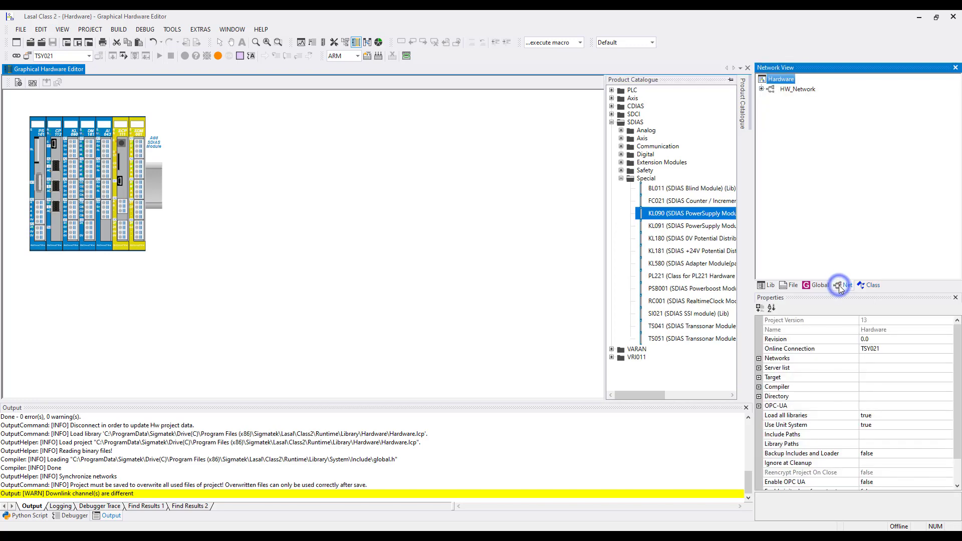
Open the HW_Network diagram from the Network View.
click(844, 285)
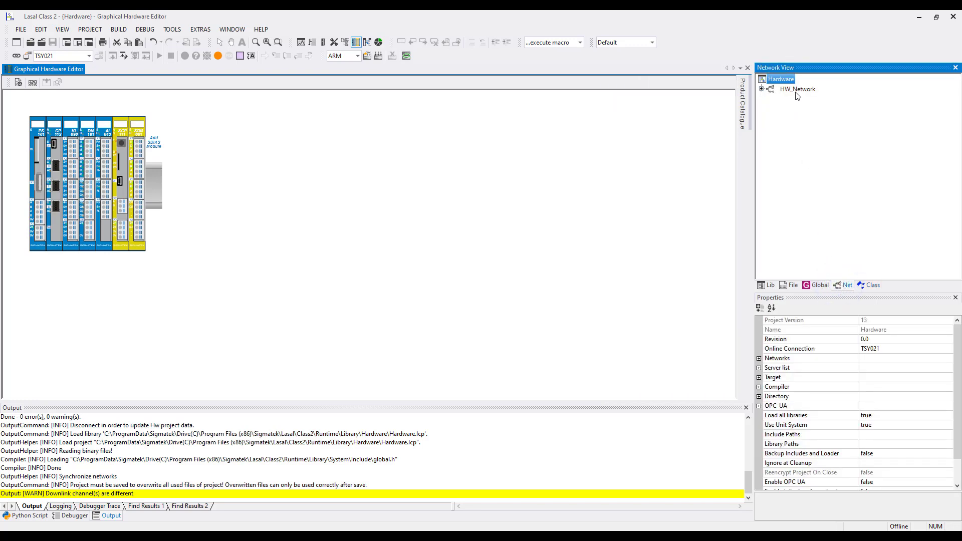
click(796, 89)
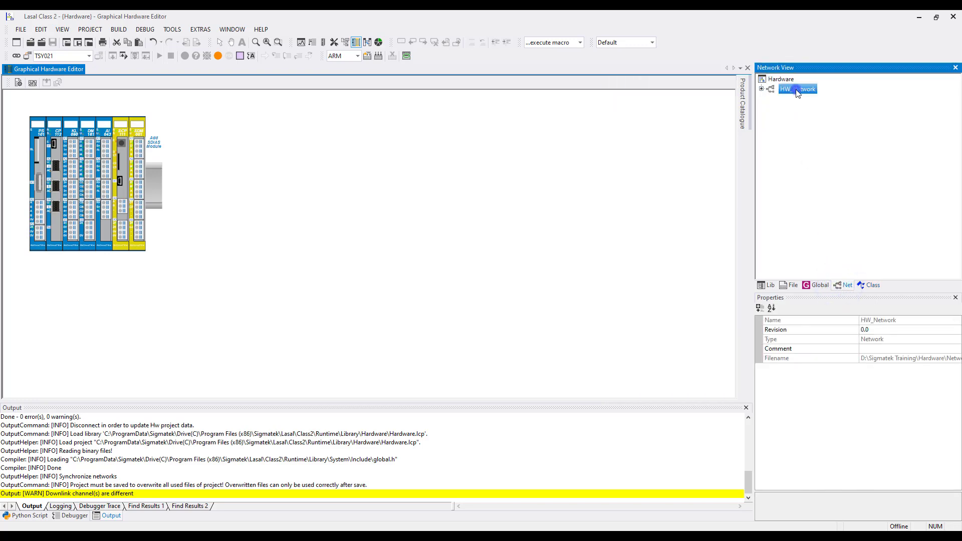
double_click(797, 89)
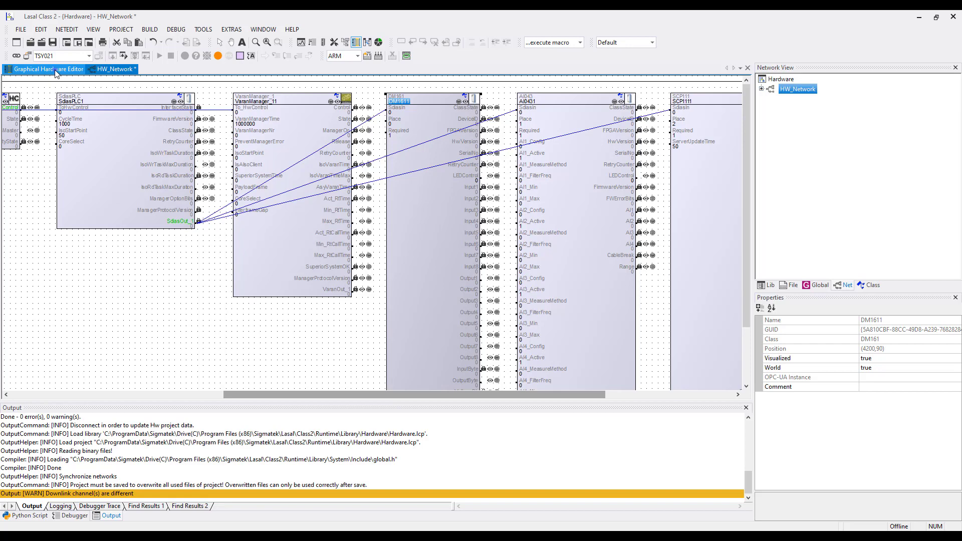
In the rack view, check AI043 input AI1 as PT100 and set AI2 to Potentiometer 0...5000 Ohm.
click(34, 69)
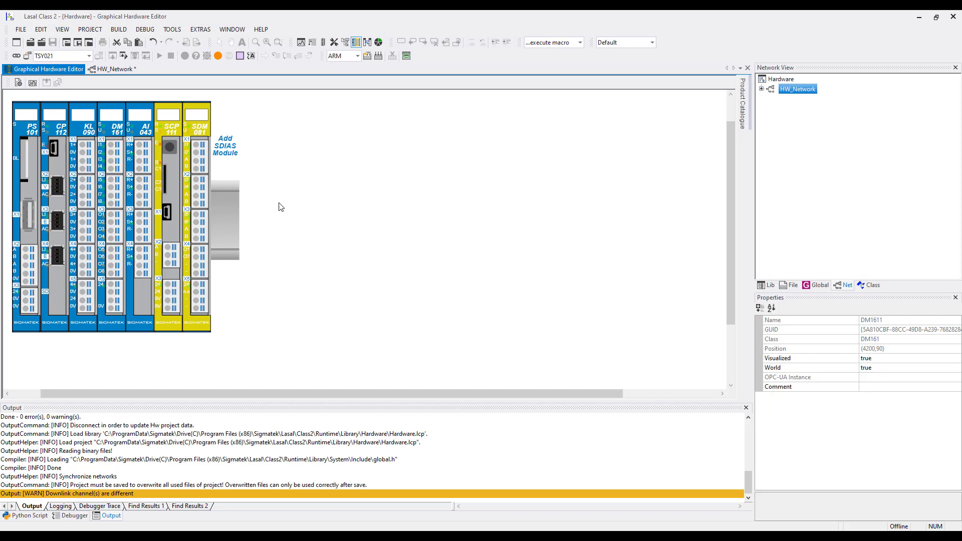
click(143, 148)
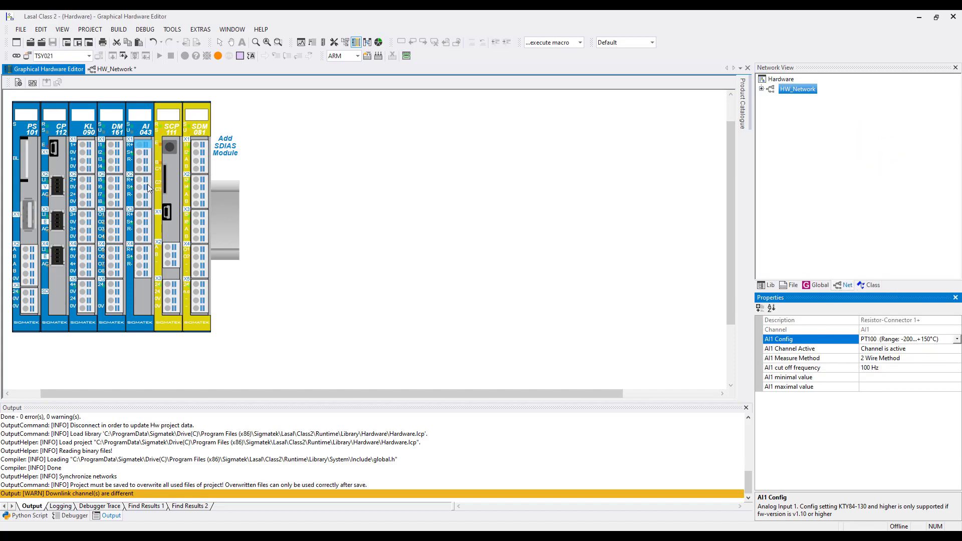
click(145, 180)
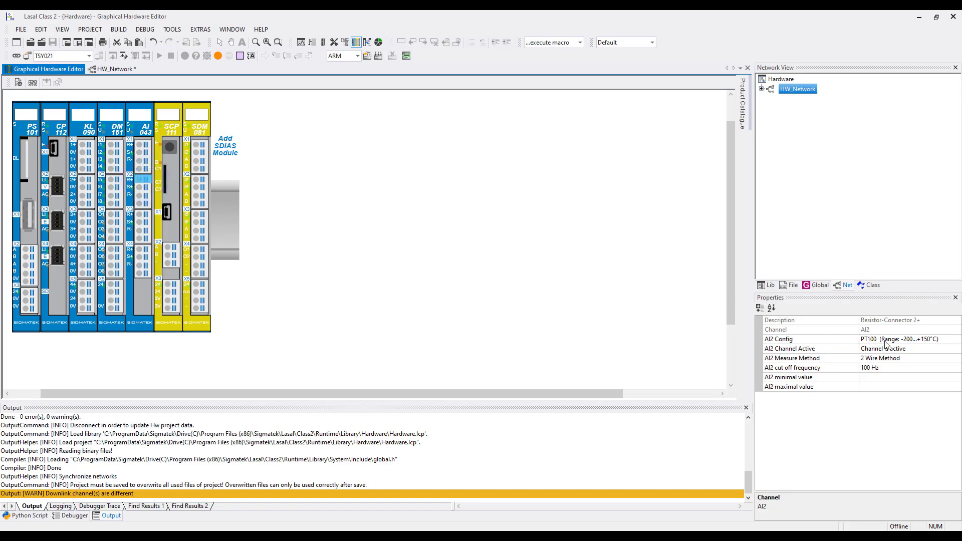
click(909, 339)
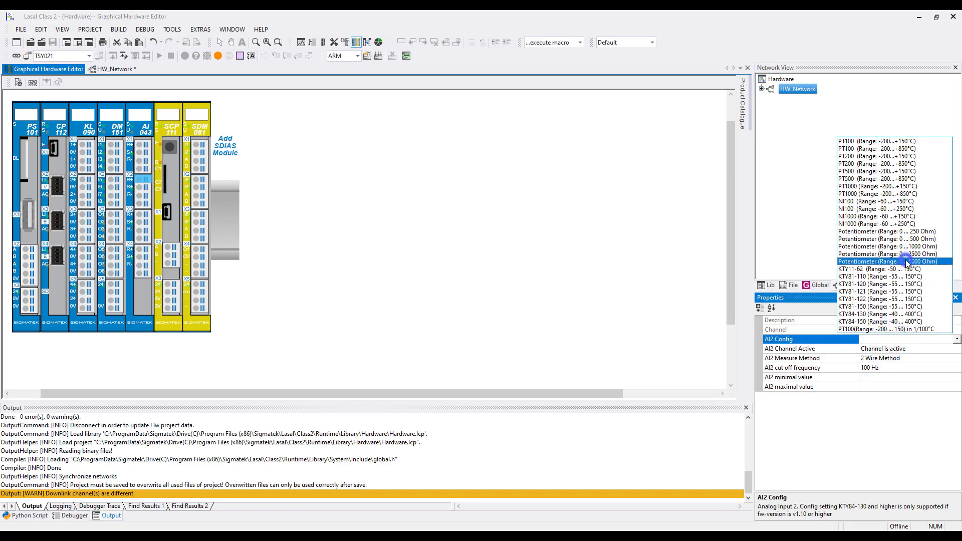
click(889, 260)
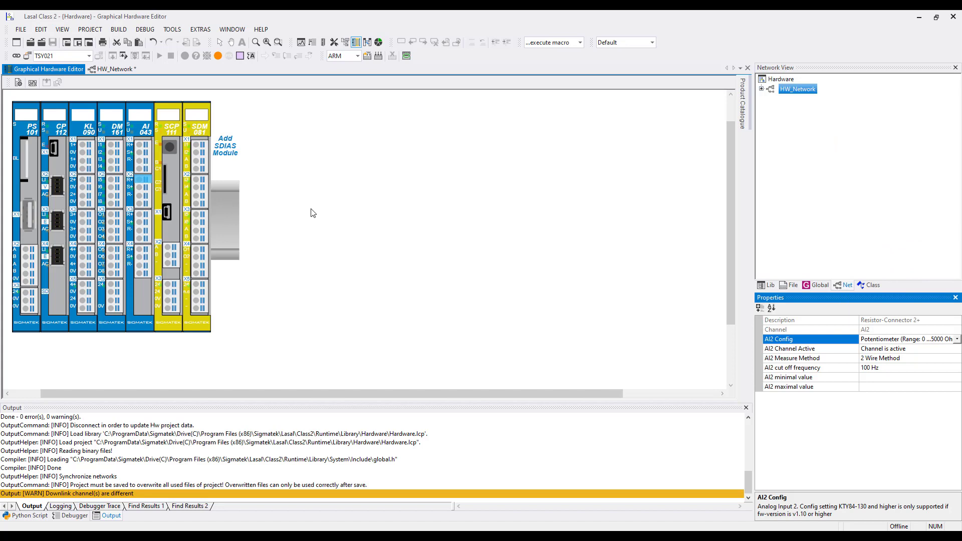